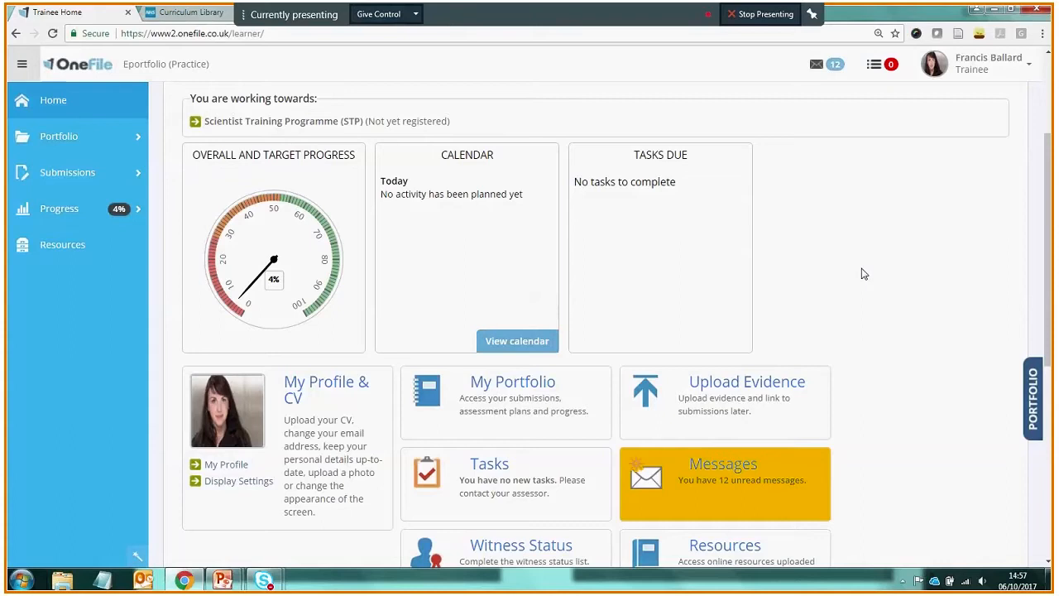
mouse_move(920, 341)
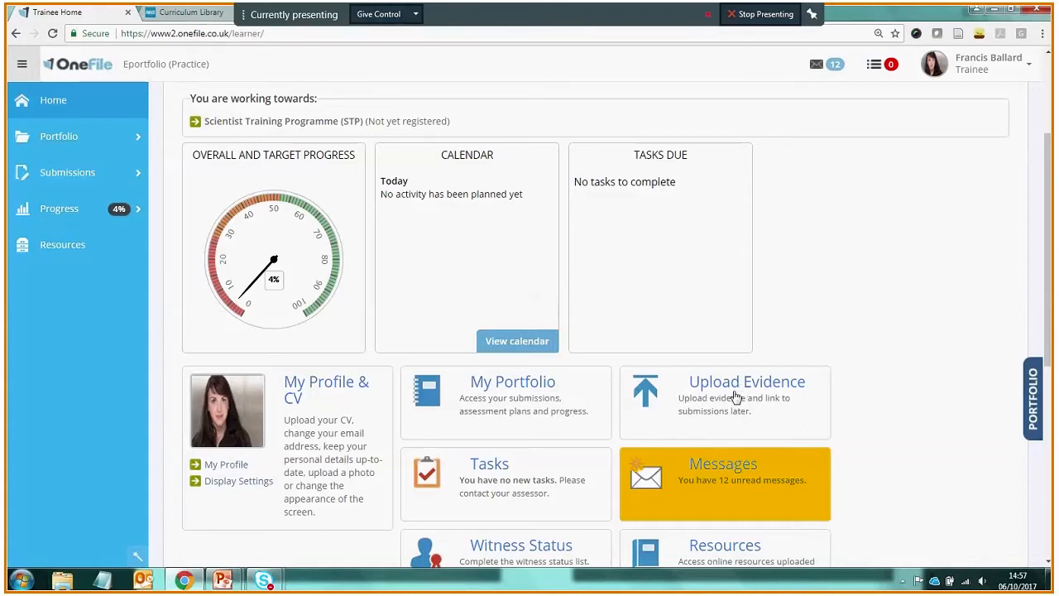
mouse_move(420, 307)
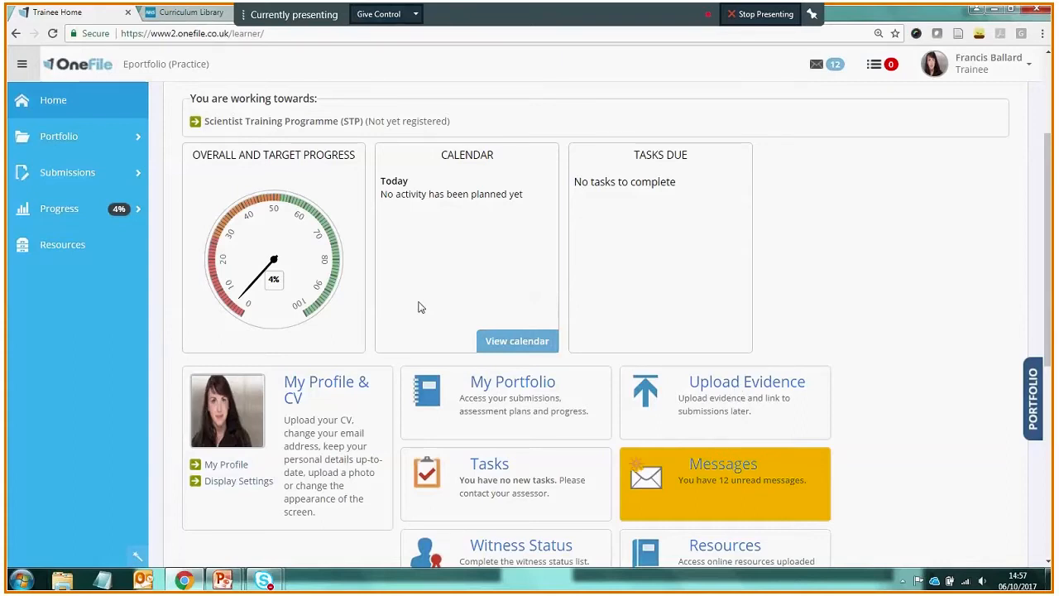
mouse_move(227, 271)
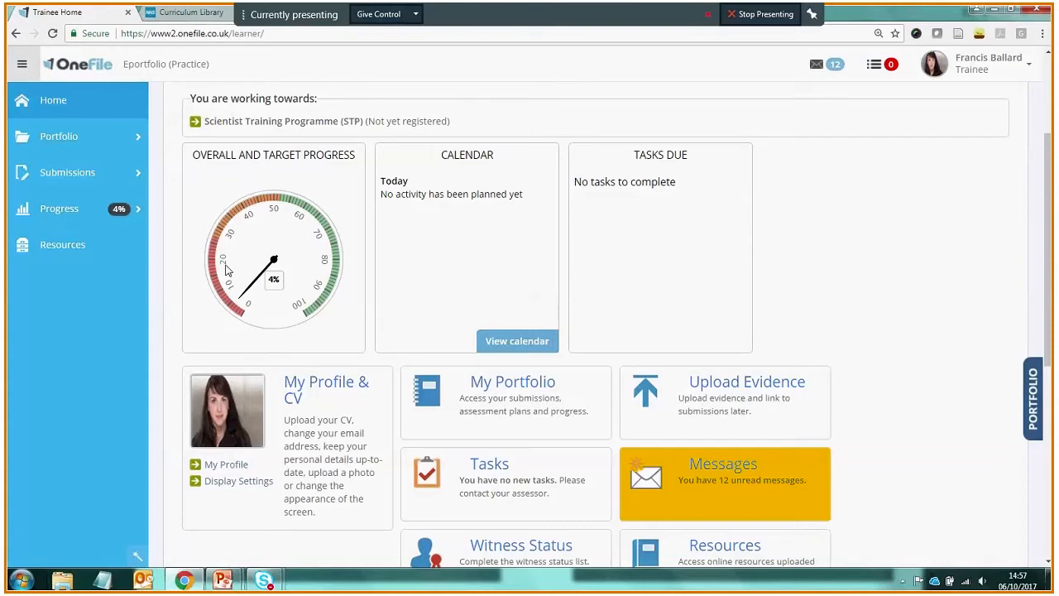
Step: Go to Submissions > Upload Evidence and scroll through the eleven uploaded files
click(67, 172)
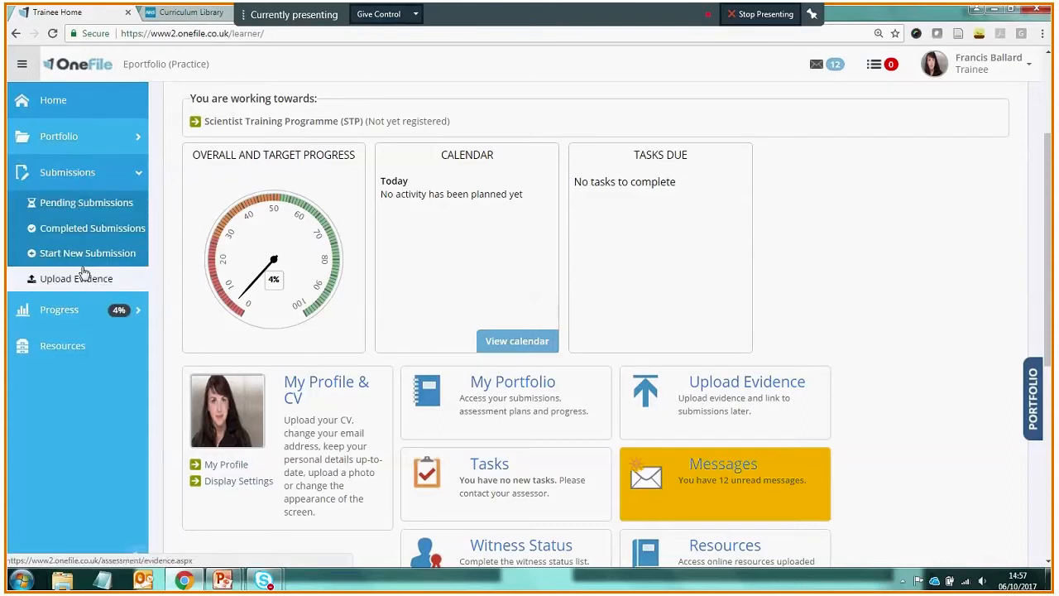
click(74, 278)
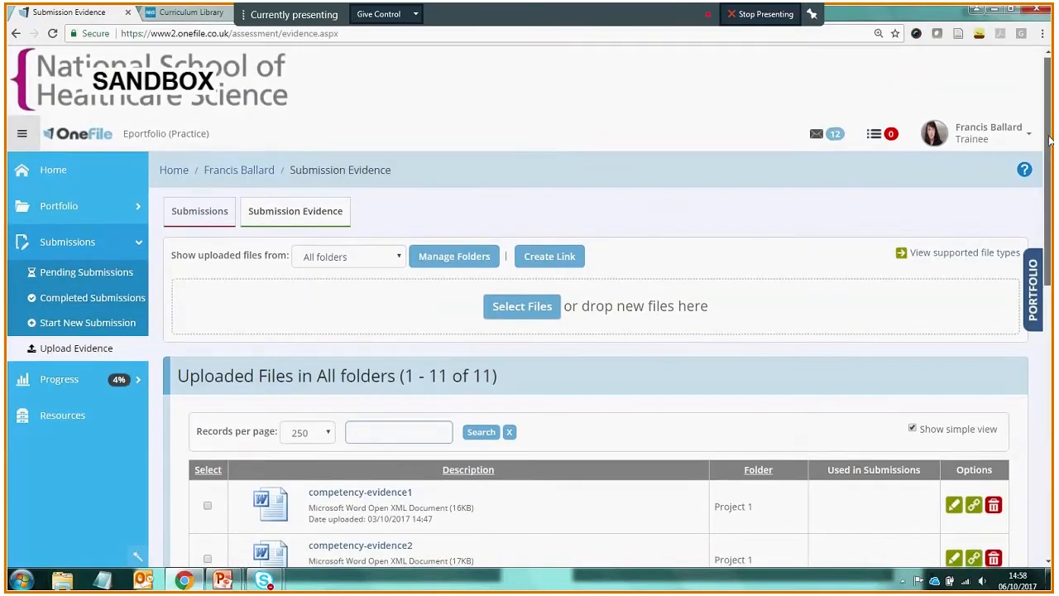
scroll(down, 3)
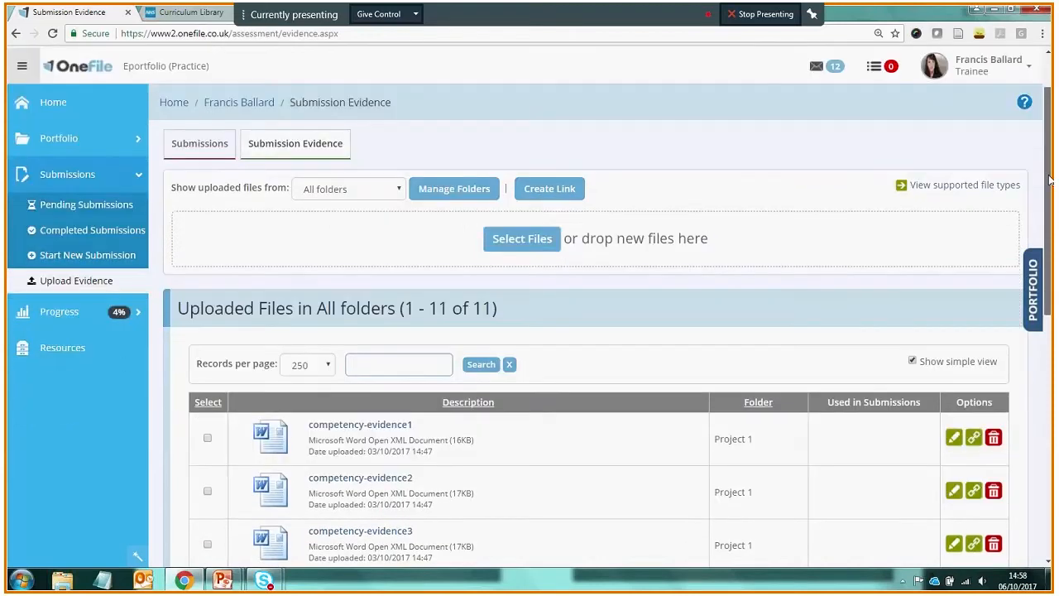
scroll(down, 3)
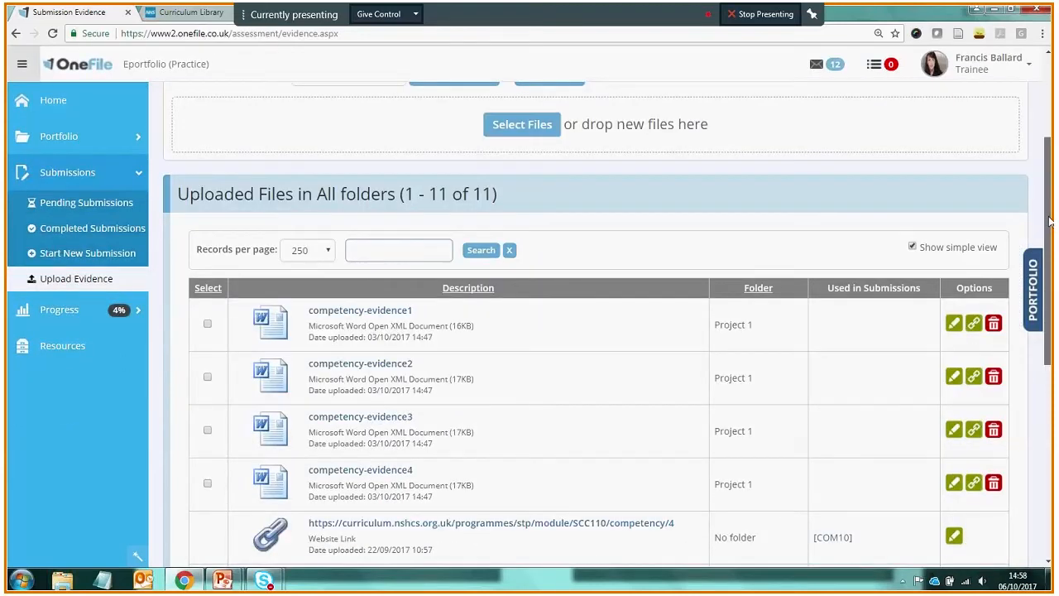
scroll(down, 3)
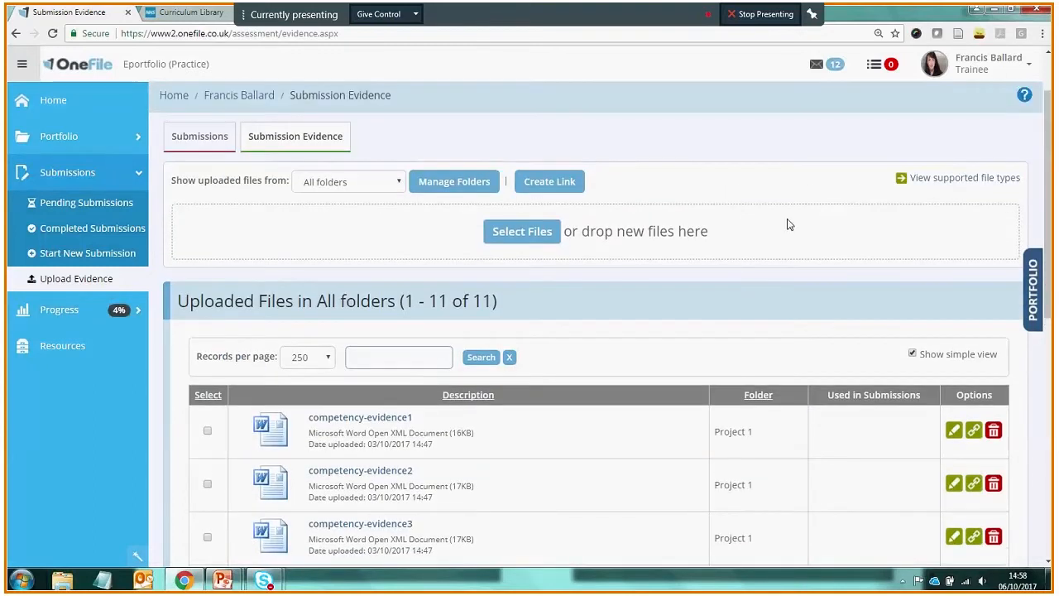
mouse_move(409, 273)
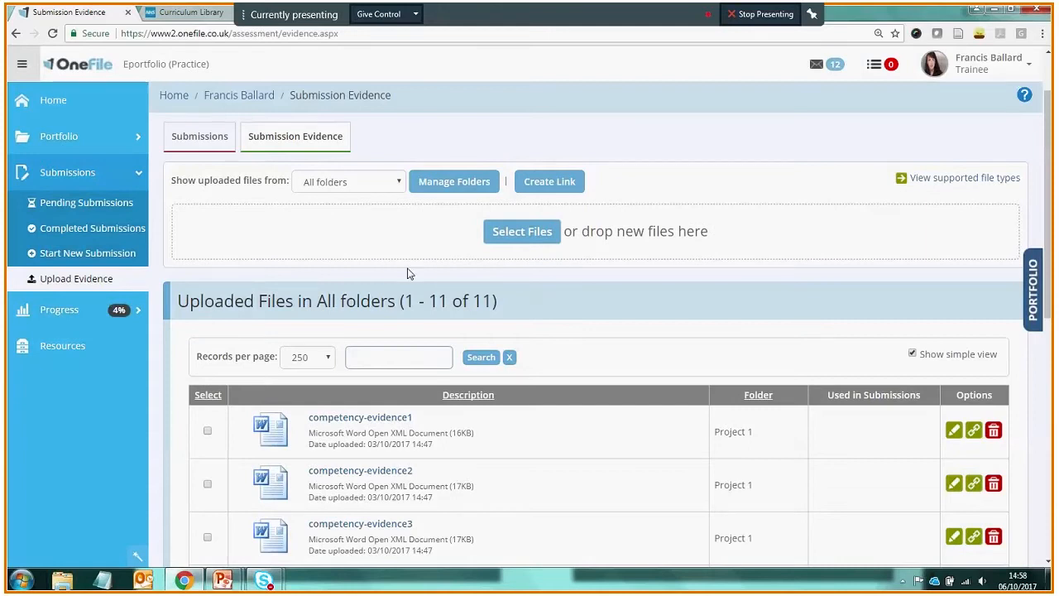
mouse_move(403, 188)
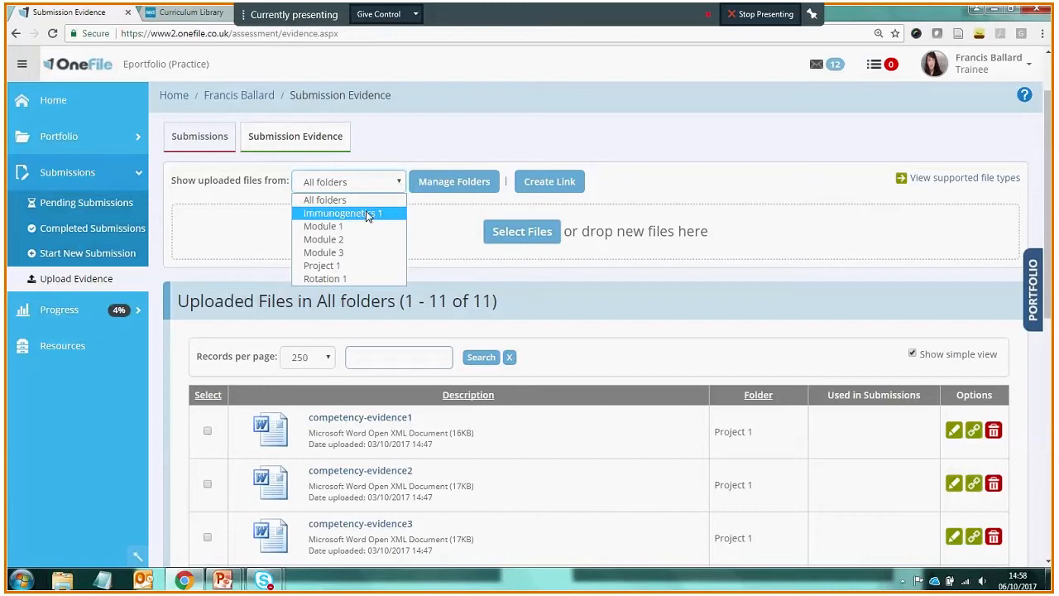
Step: Filter the uploaded files list to the Immunogenetics 1 folder
click(343, 212)
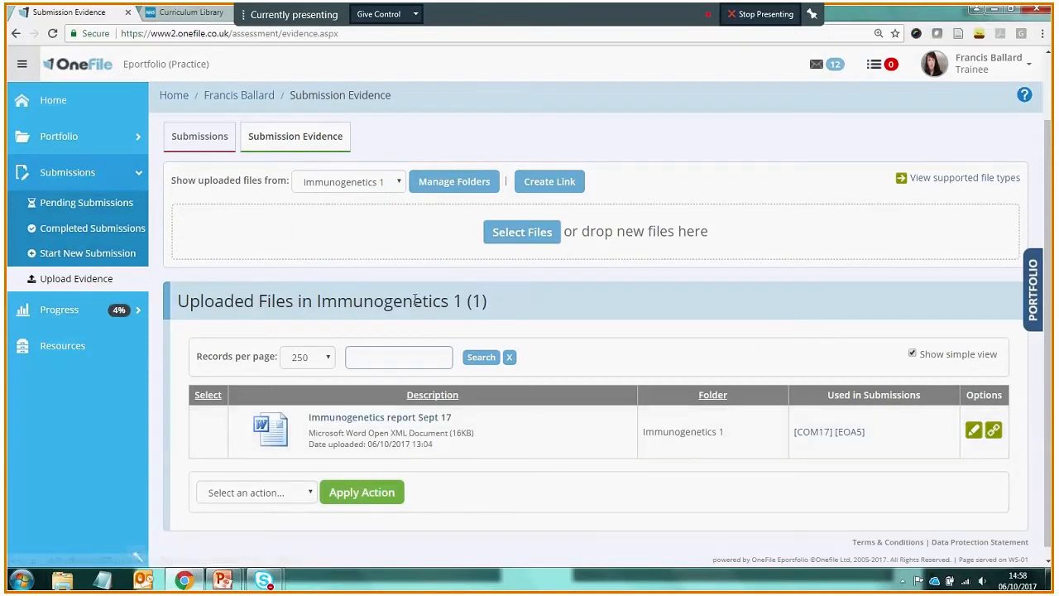
mouse_move(413, 279)
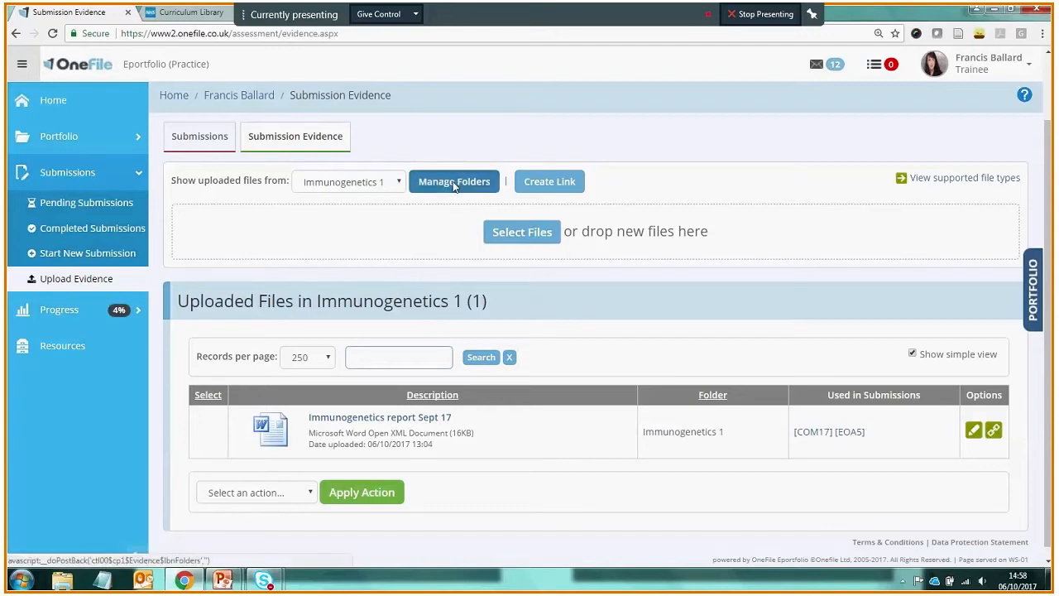
Step: Create a folder named 'Rotation 2' in Manage Folders, save, and close the dialog
click(454, 181)
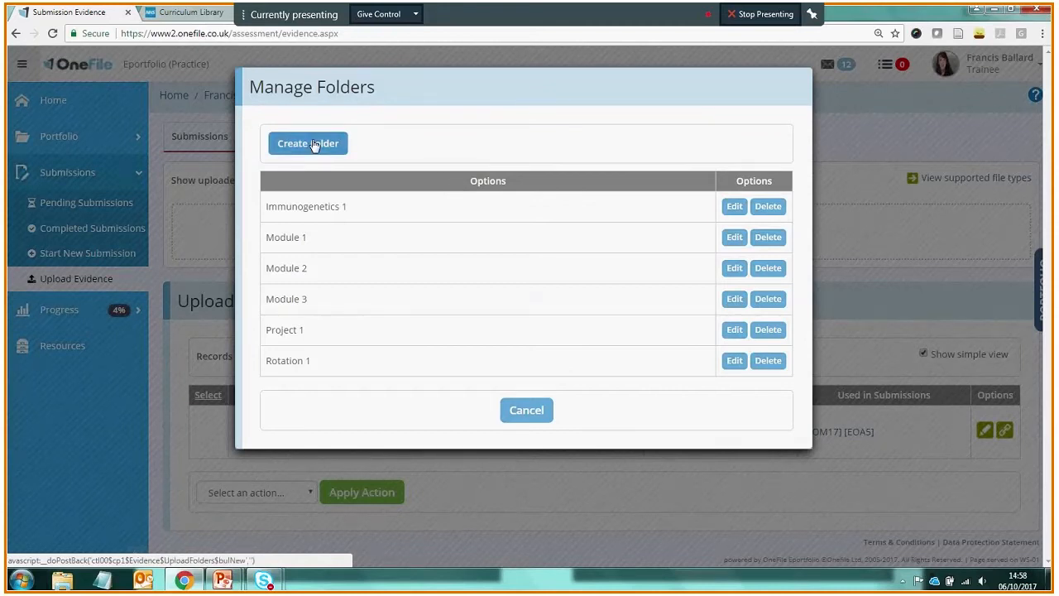
click(308, 143)
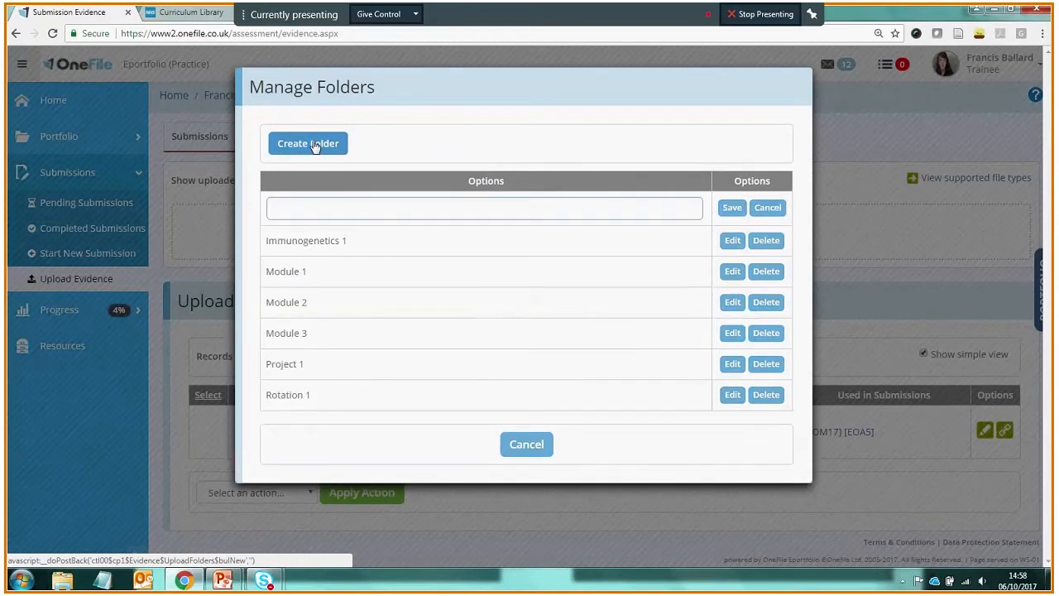
text(R)
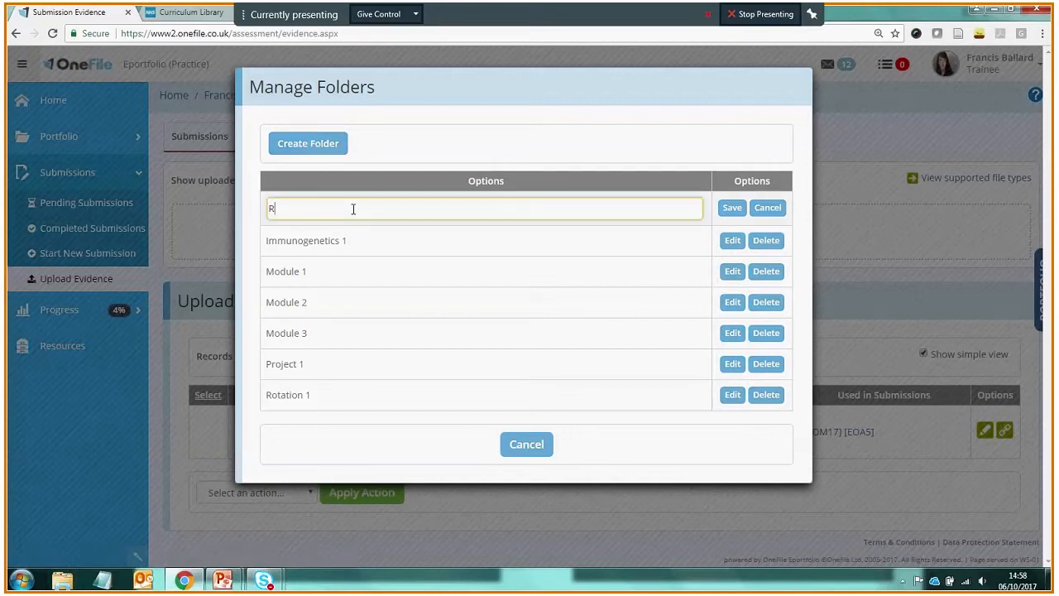
text(otation)
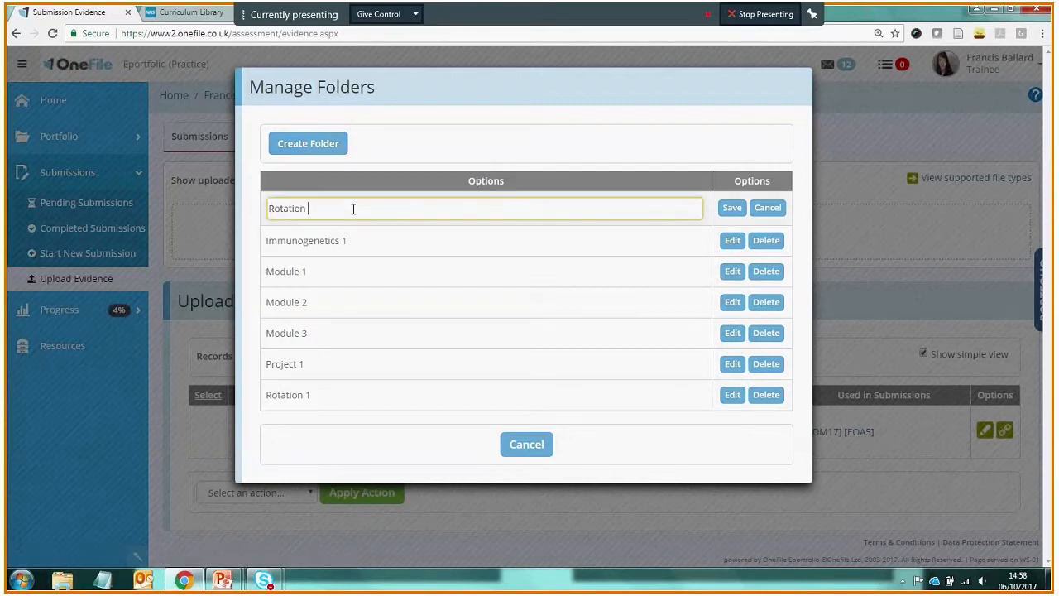
text(2)
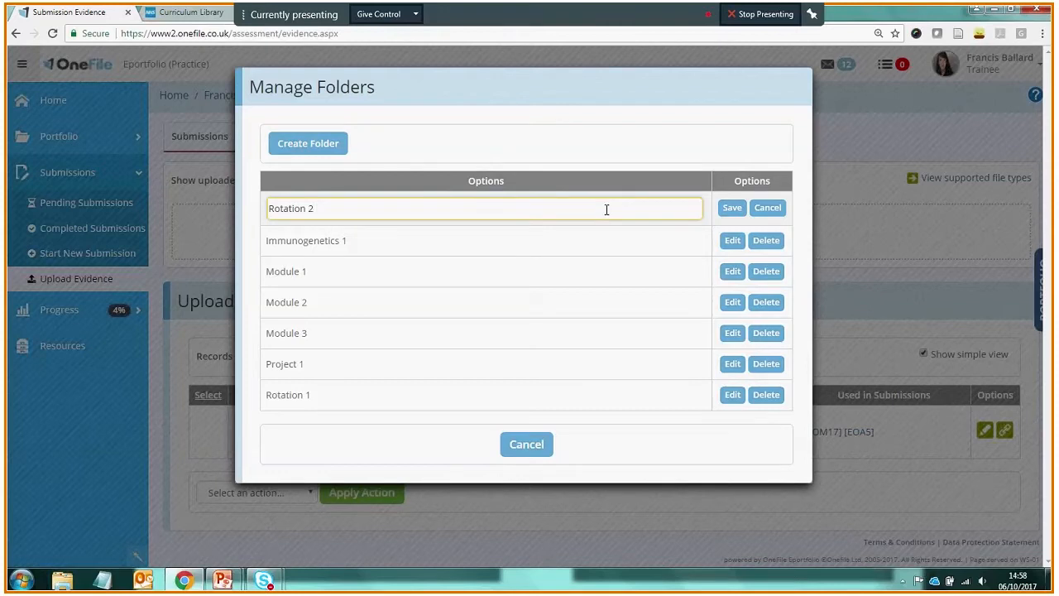
click(732, 208)
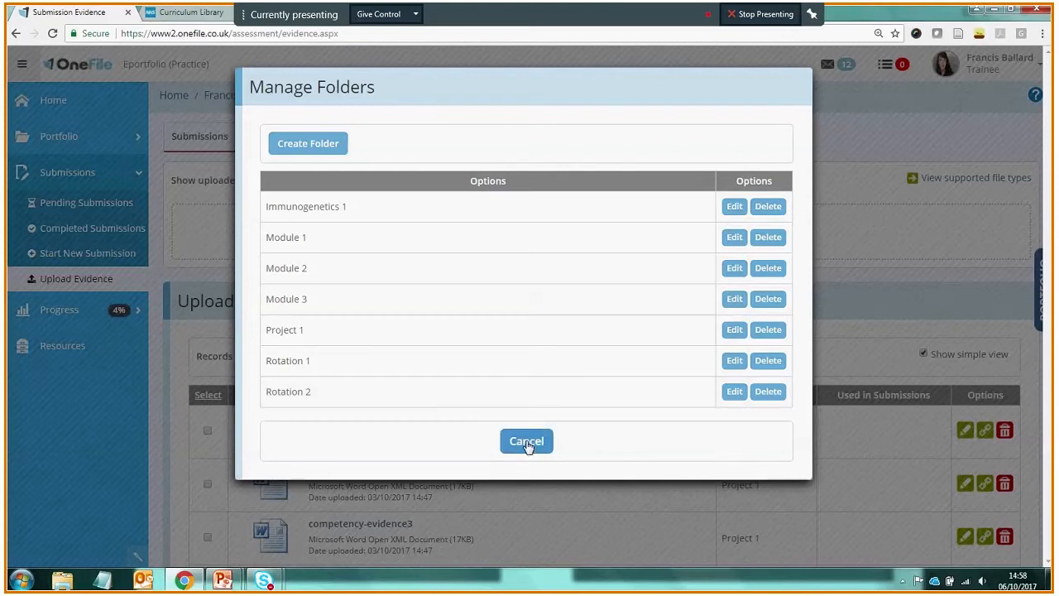
click(526, 441)
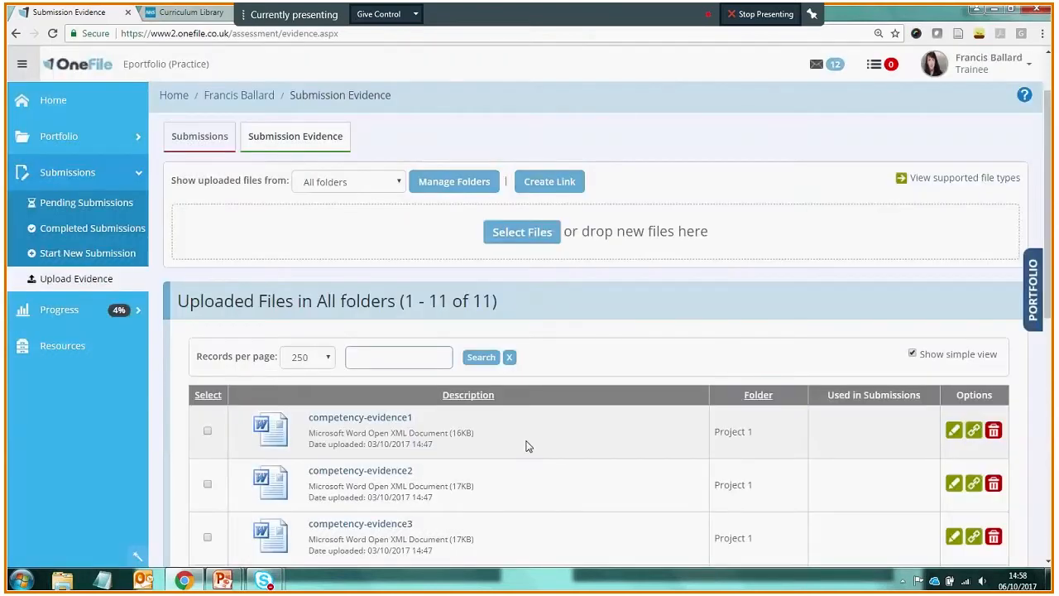
Step: Filter the uploaded files list to the empty Rotation 2 folder
click(347, 181)
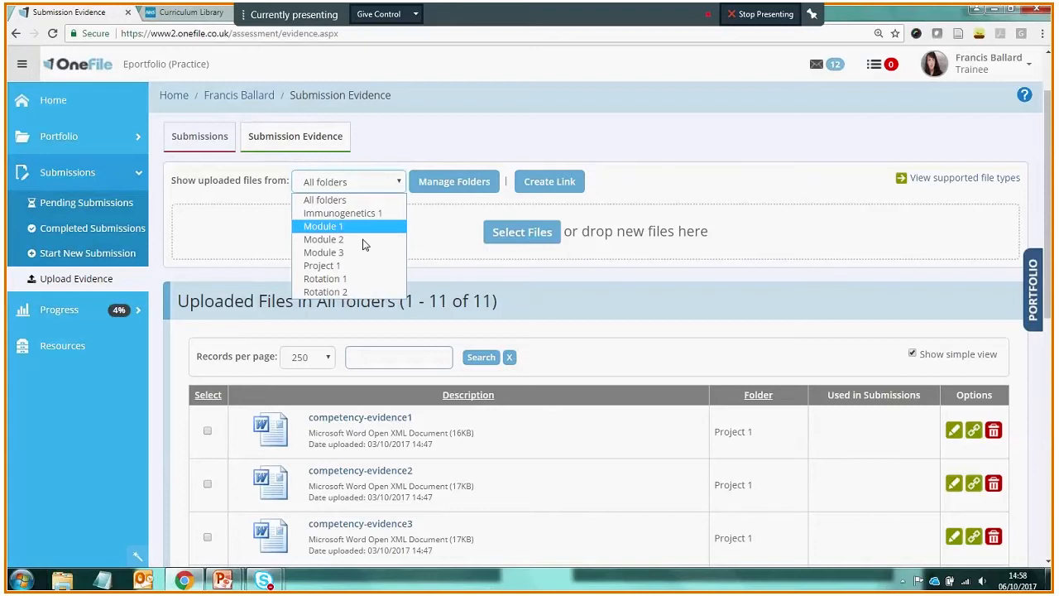
click(325, 291)
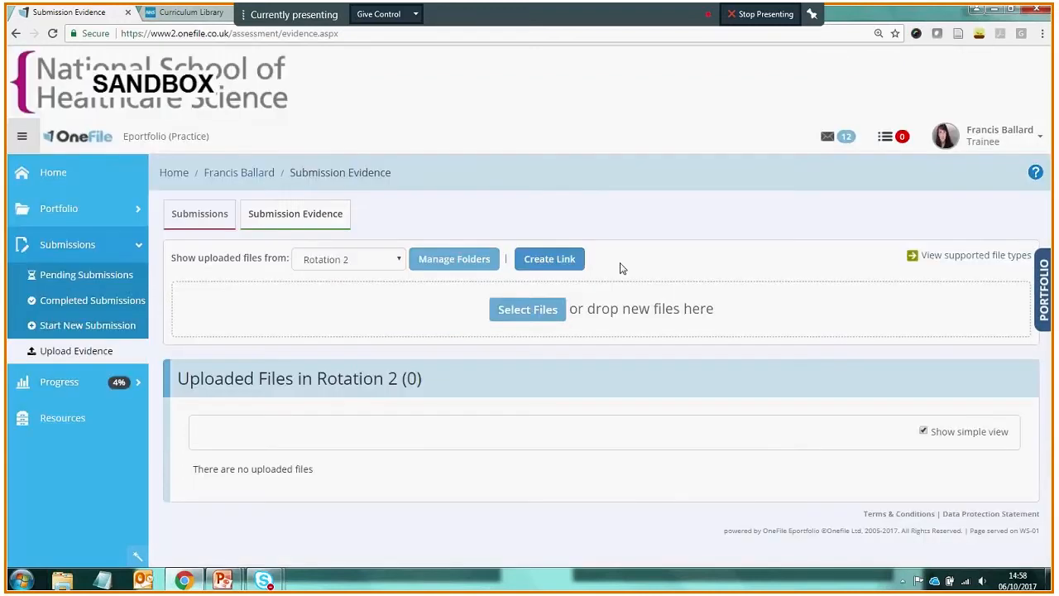
mouse_move(379, 400)
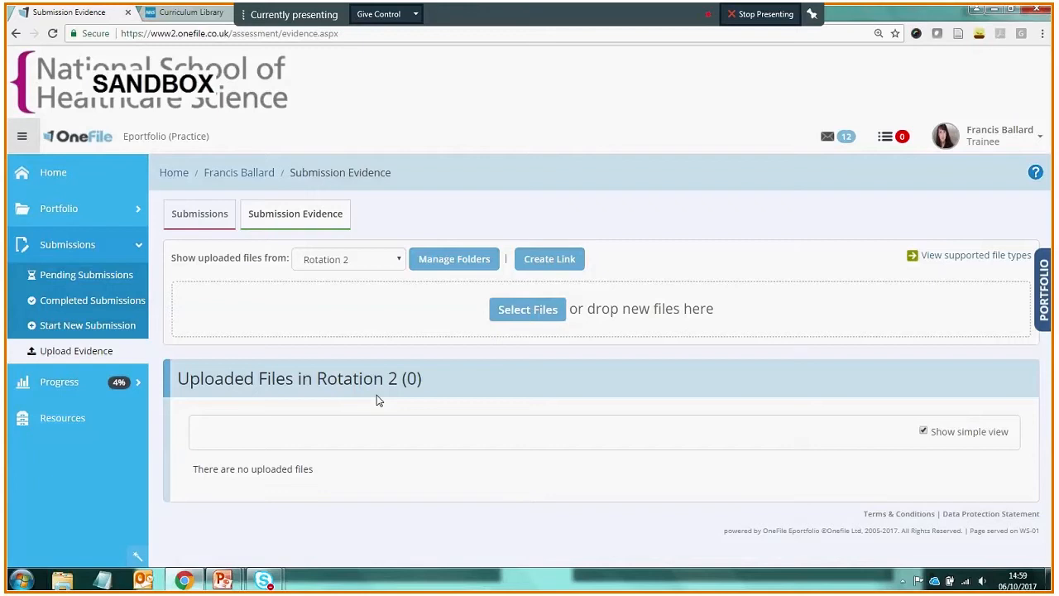
mouse_move(484, 341)
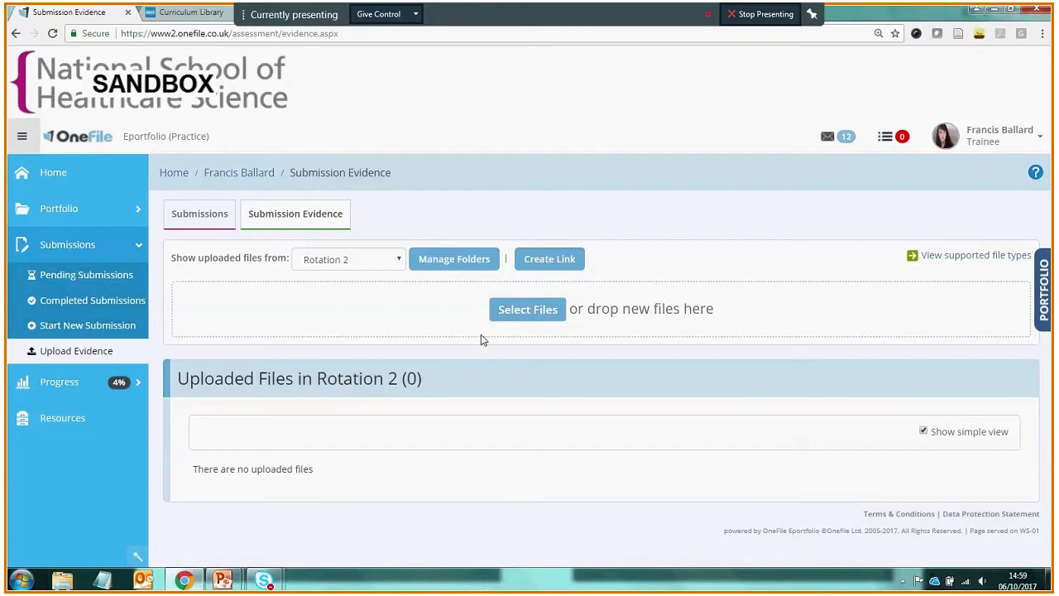
Step: Upload the rotation-evidence4 document into Rotation 2
click(527, 309)
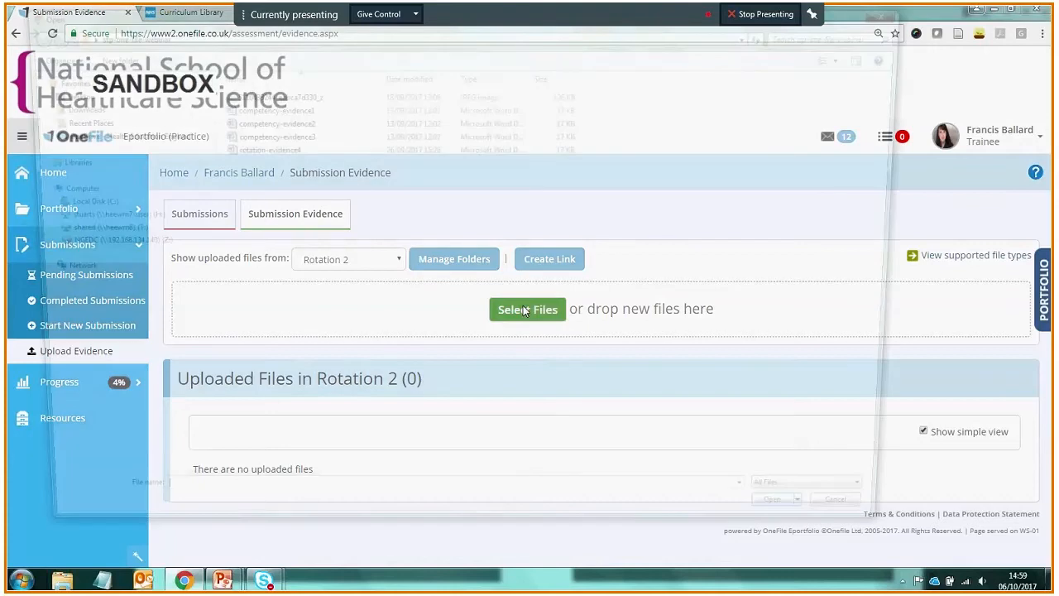
click(528, 309)
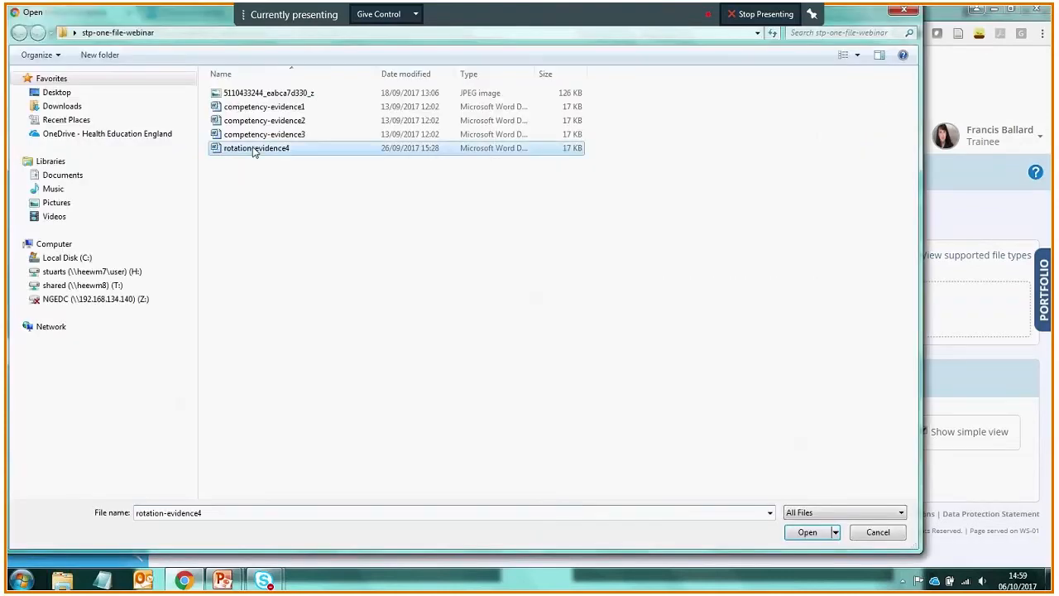
click(807, 533)
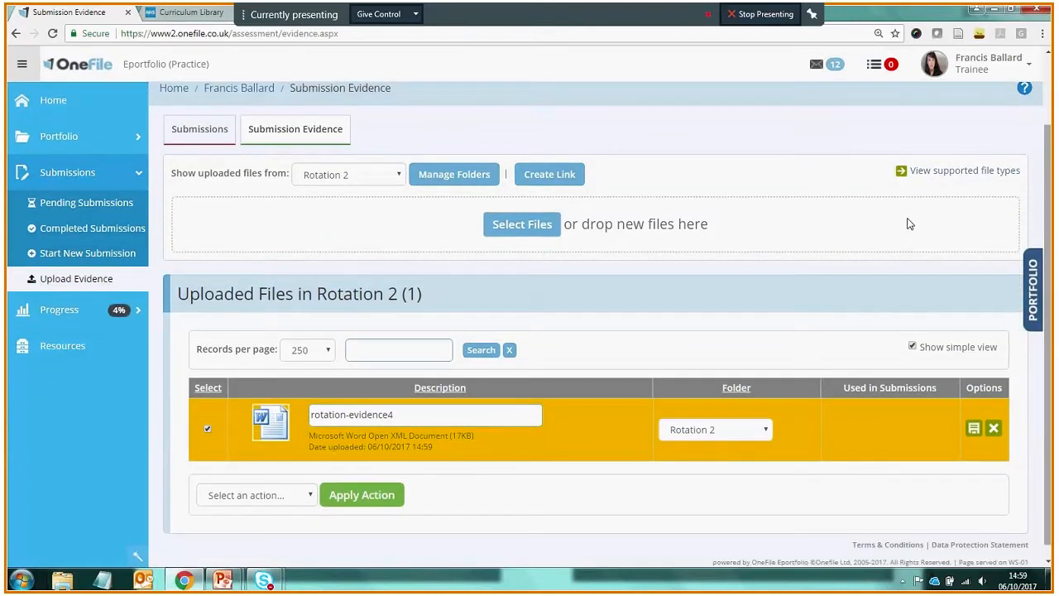
Step: Edit the uploaded file's description to 'rotation-evidence Oct 17'
click(425, 415)
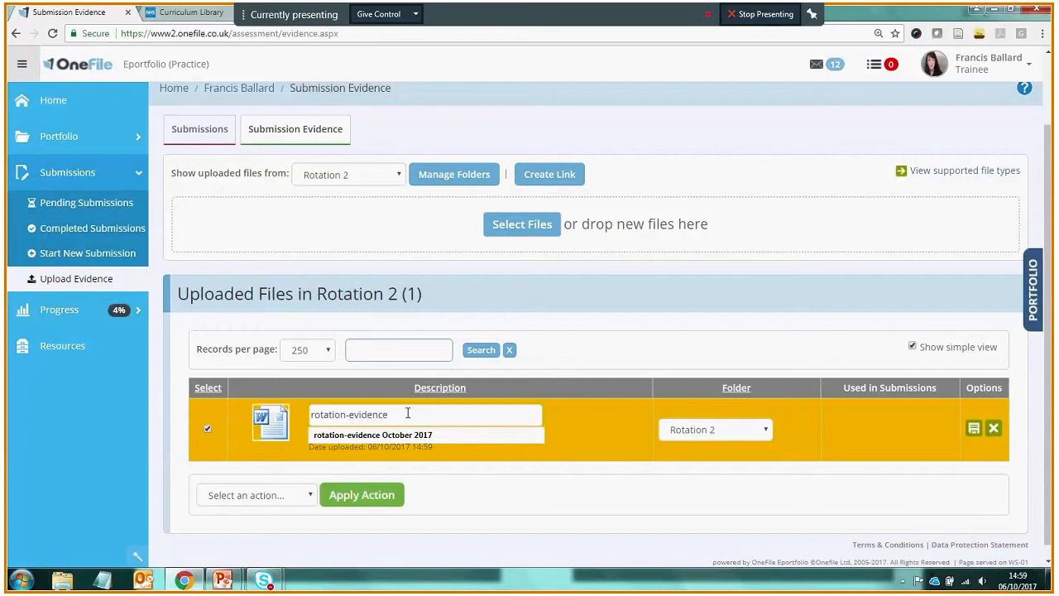
text(O)
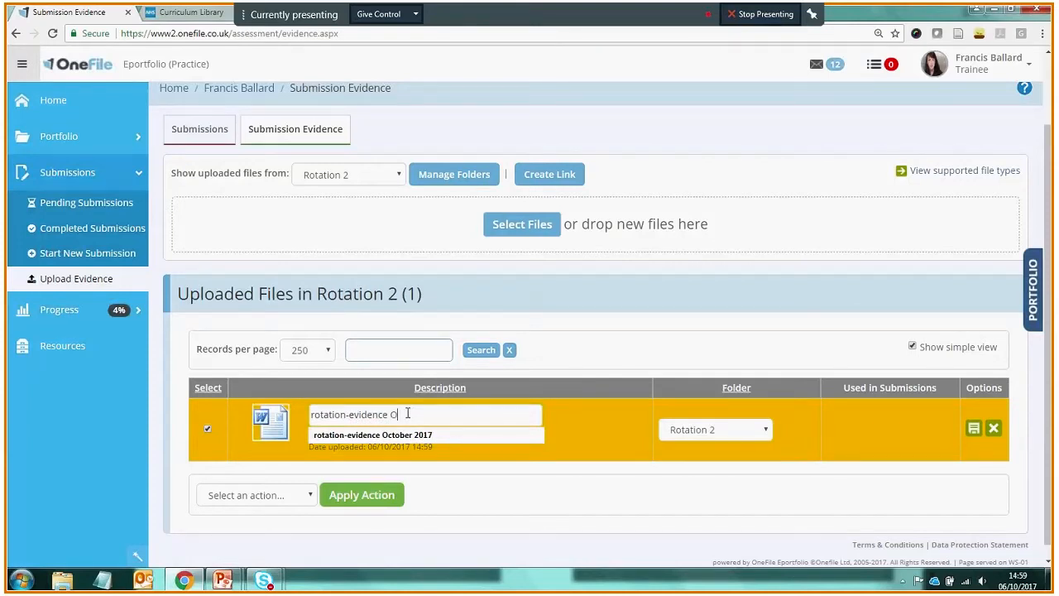
text(ct 17)
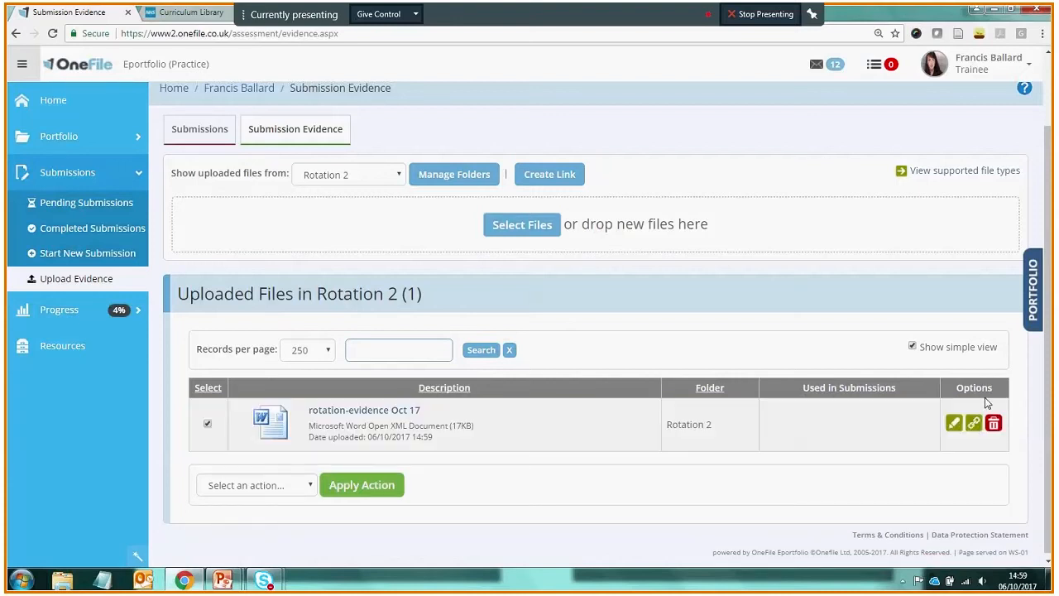
mouse_move(404, 370)
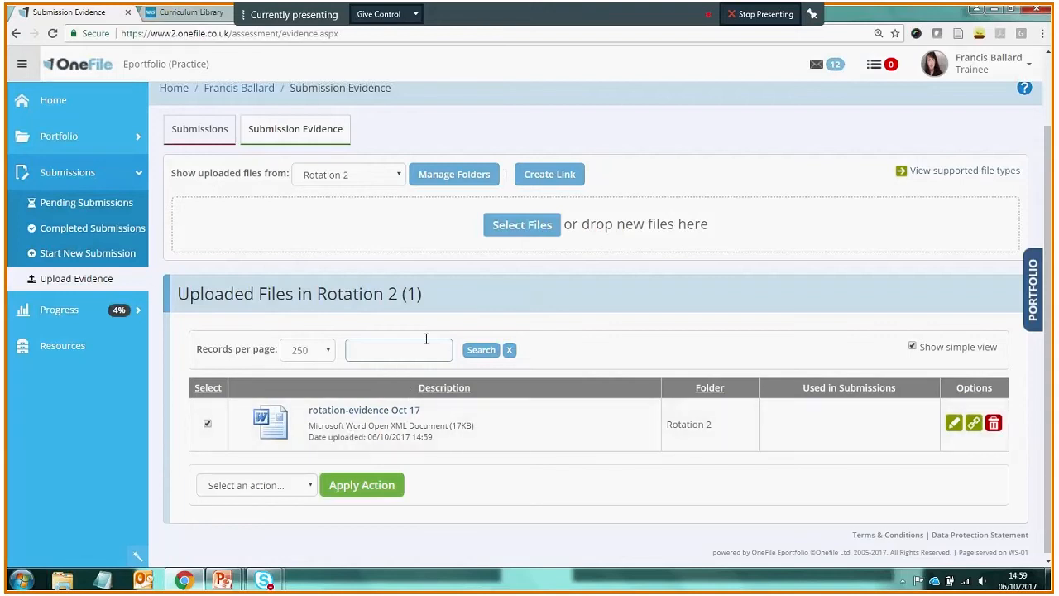
mouse_move(400, 175)
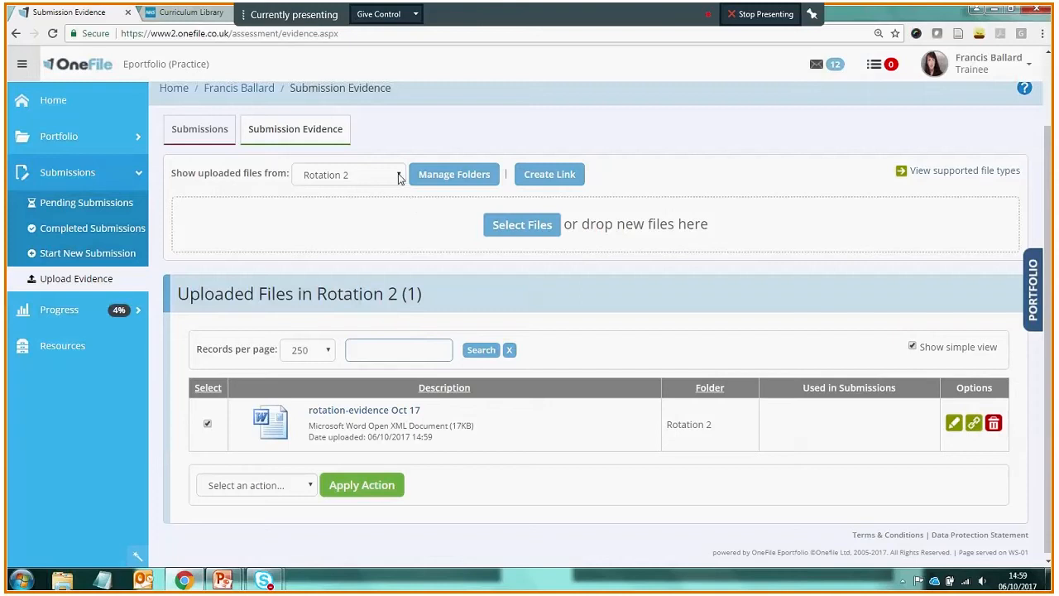
Step: Show uploaded files from All folders and scroll the 12-file list
click(349, 174)
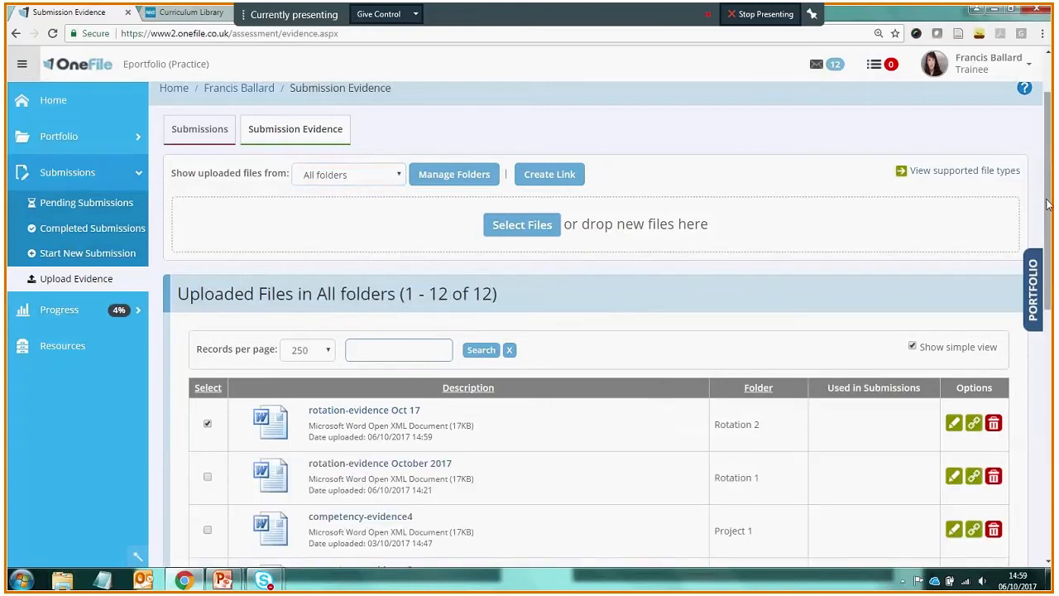
scroll(down, 3)
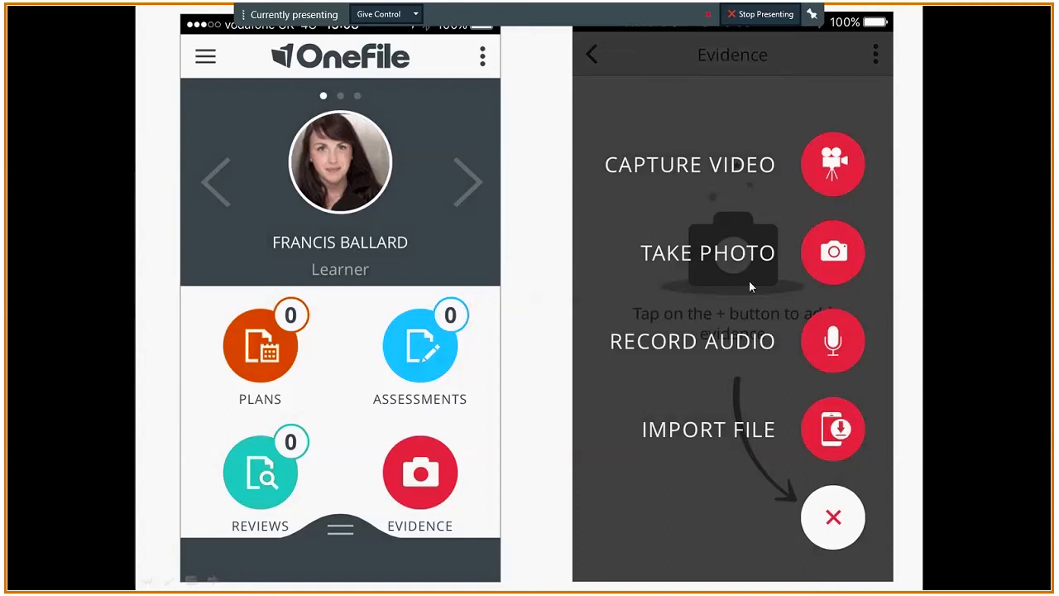
mouse_move(397, 260)
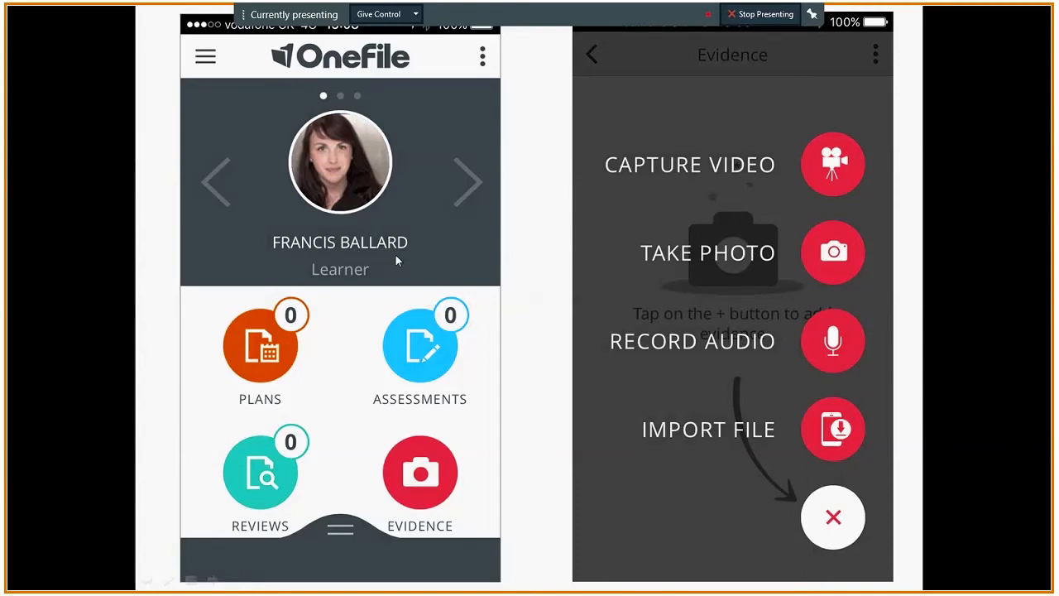
mouse_move(423, 478)
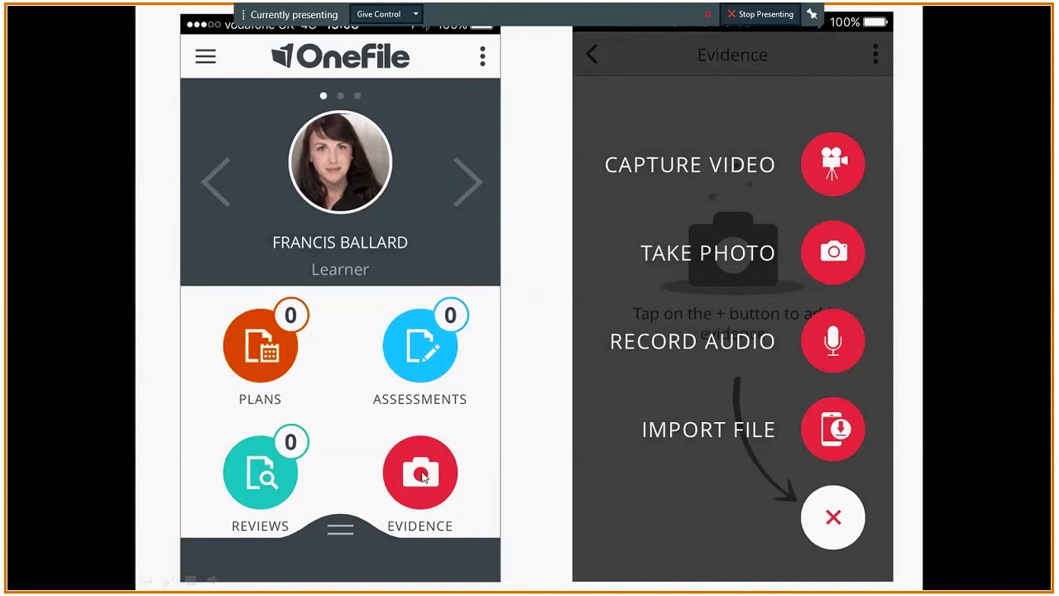
mouse_move(753, 524)
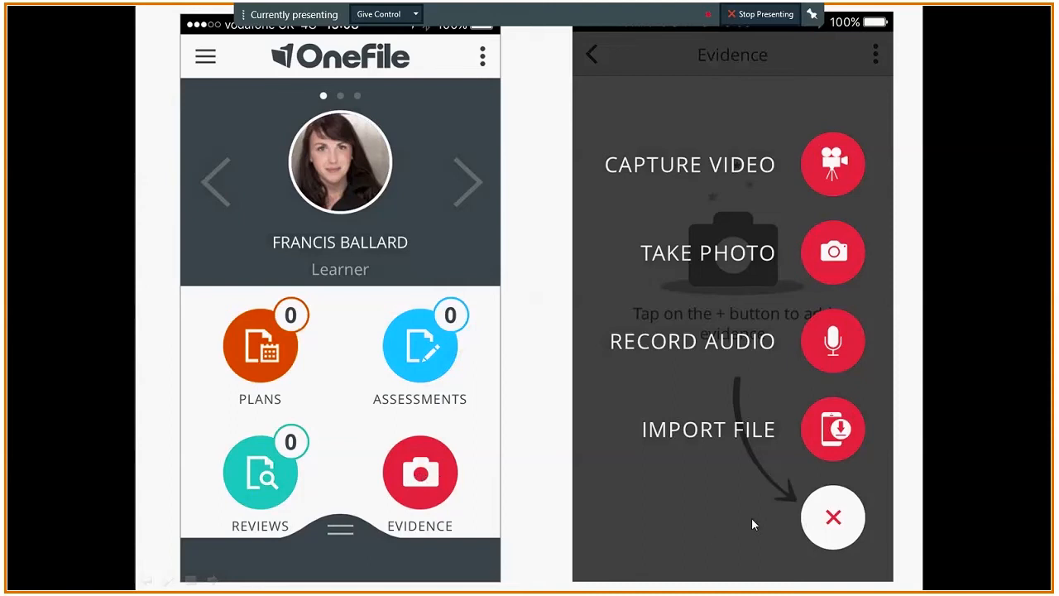
mouse_move(774, 263)
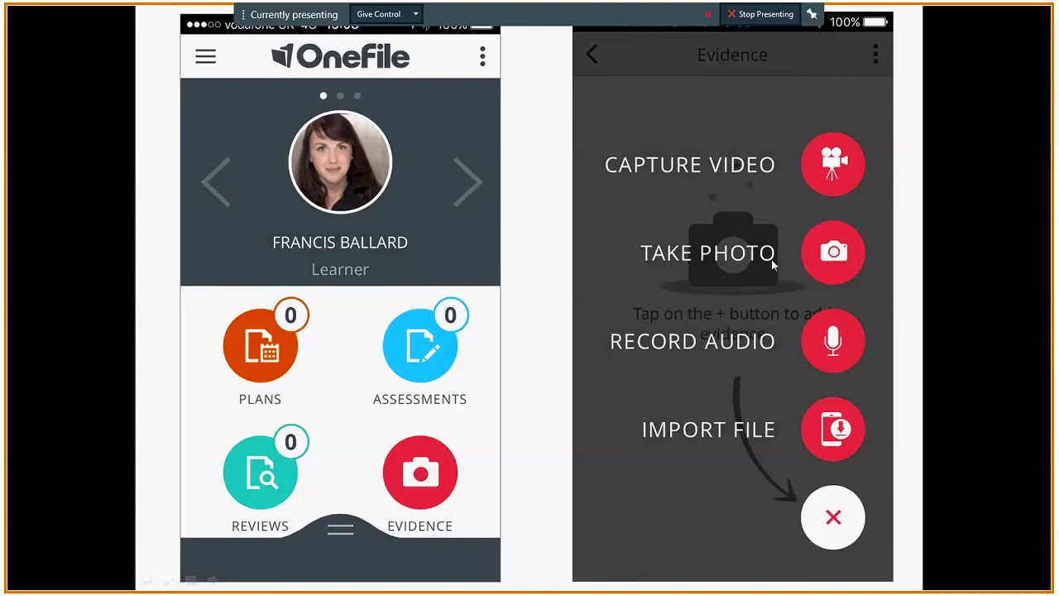
mouse_move(796, 444)
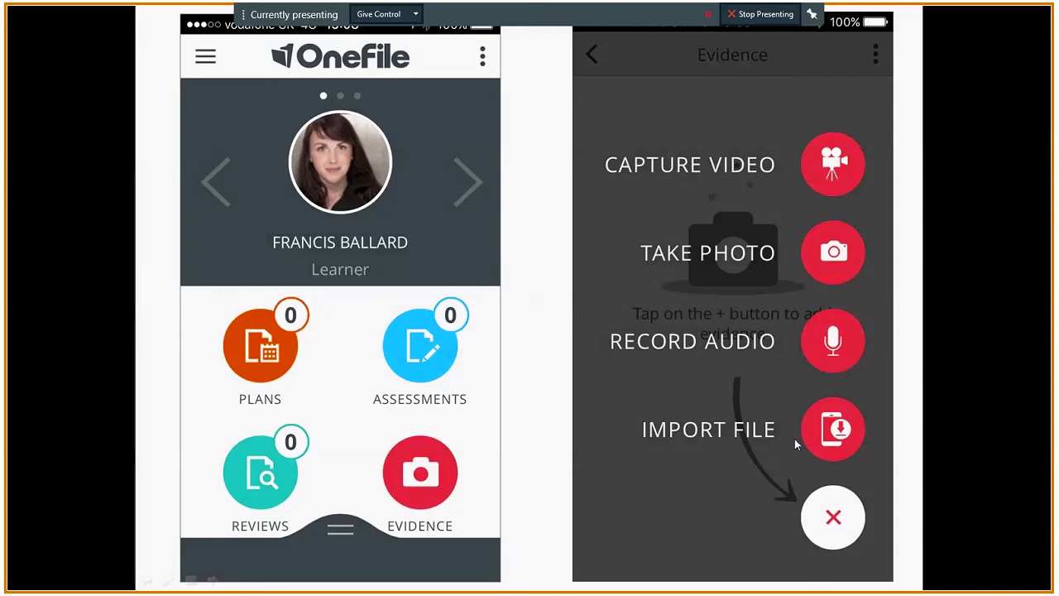
mouse_move(716, 174)
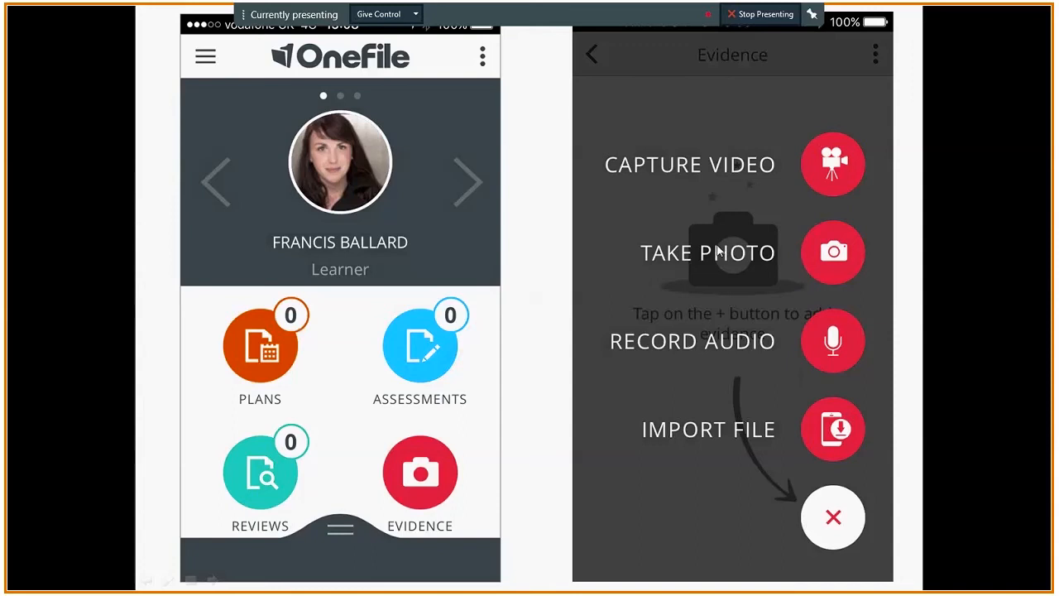
mouse_move(749, 351)
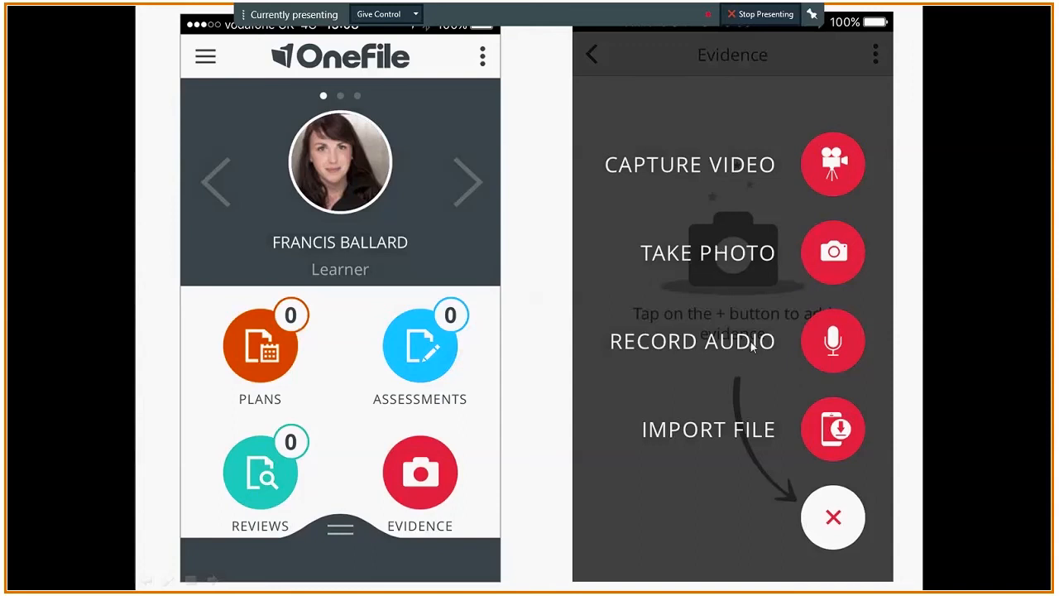
mouse_move(765, 351)
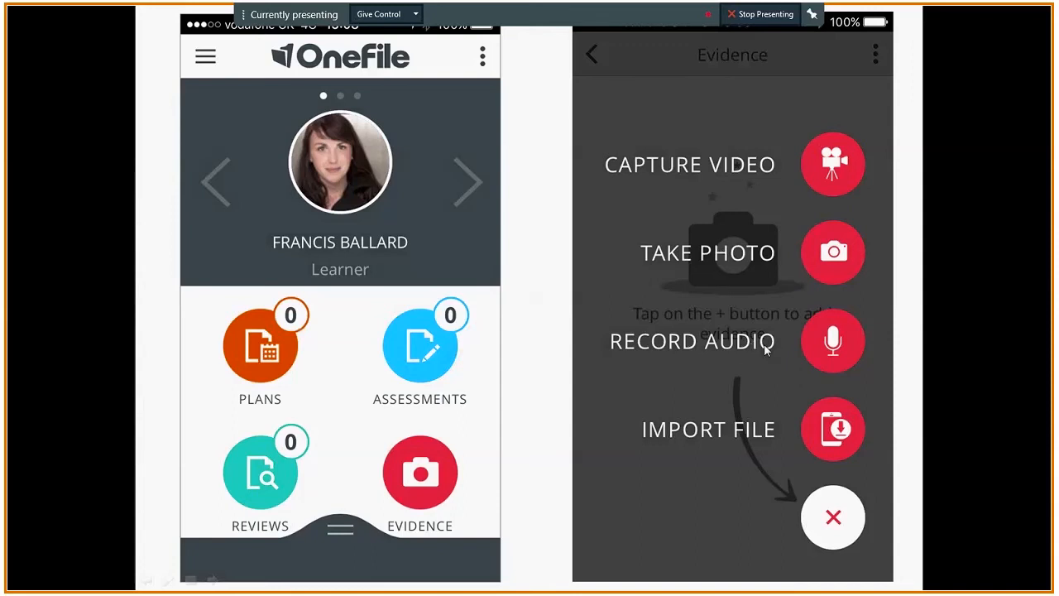
mouse_move(788, 428)
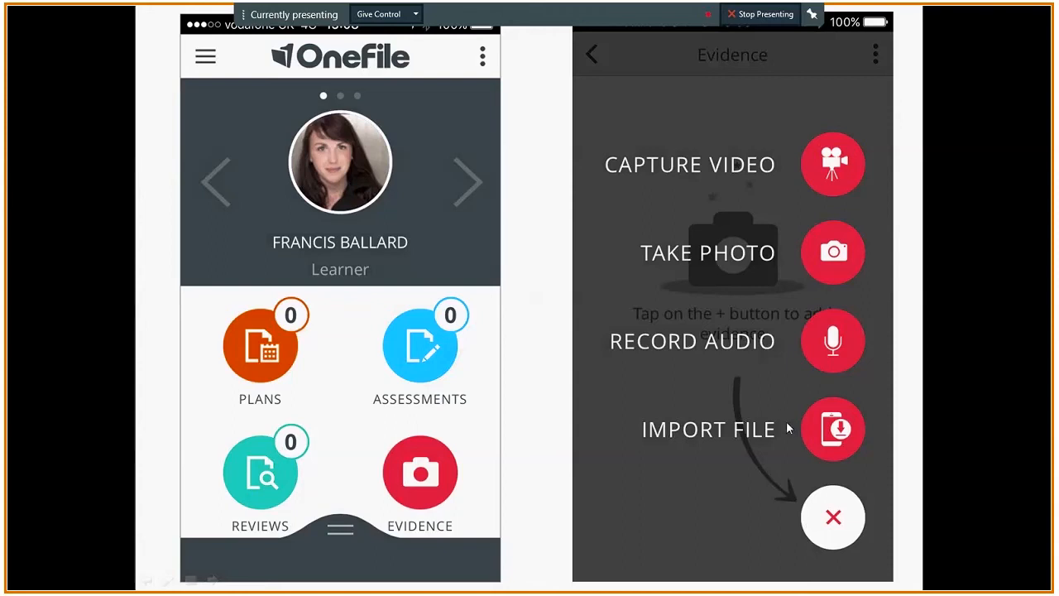
mouse_move(806, 433)
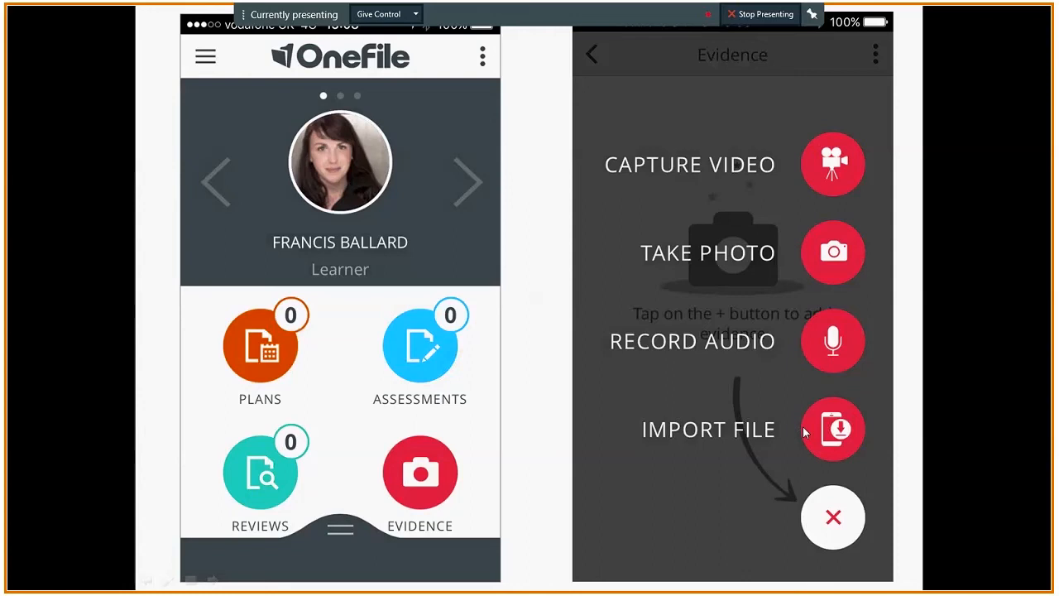
mouse_move(804, 432)
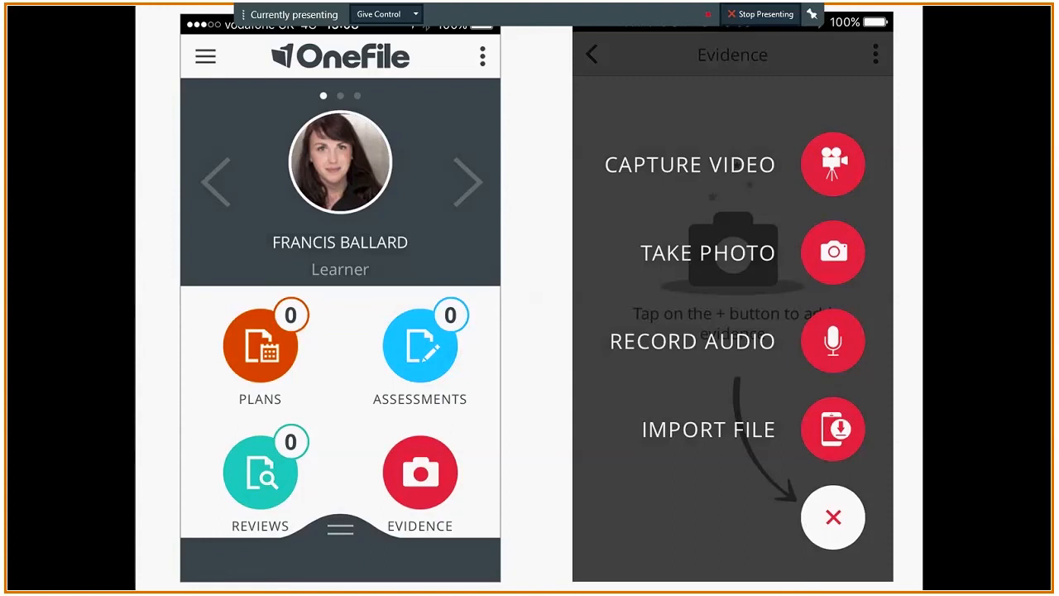
Step: Switch from the mobile app slideshow back to the evidence library browser window
key(alt+tab)
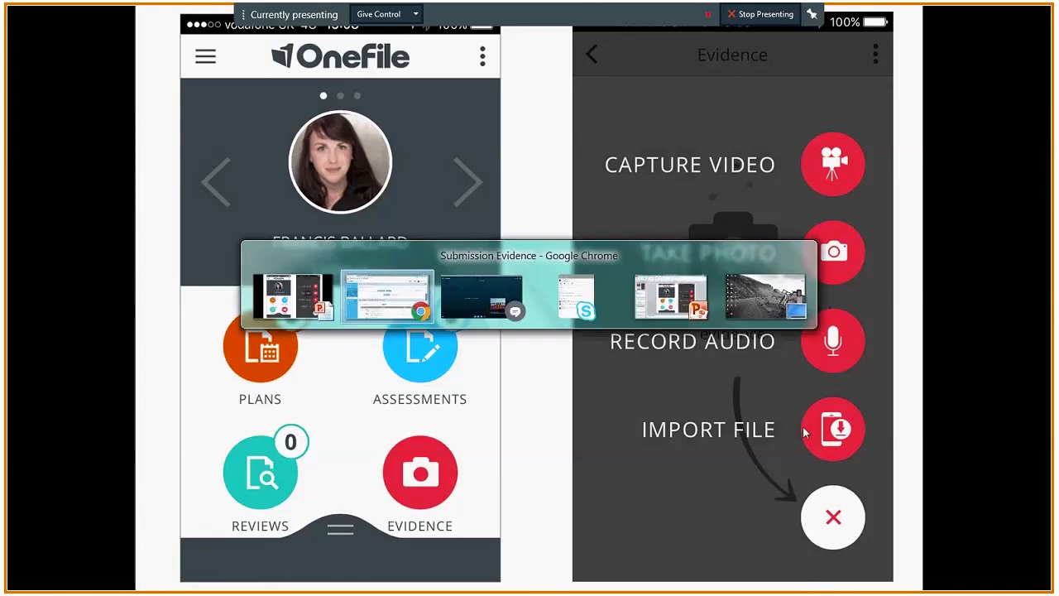
click(385, 296)
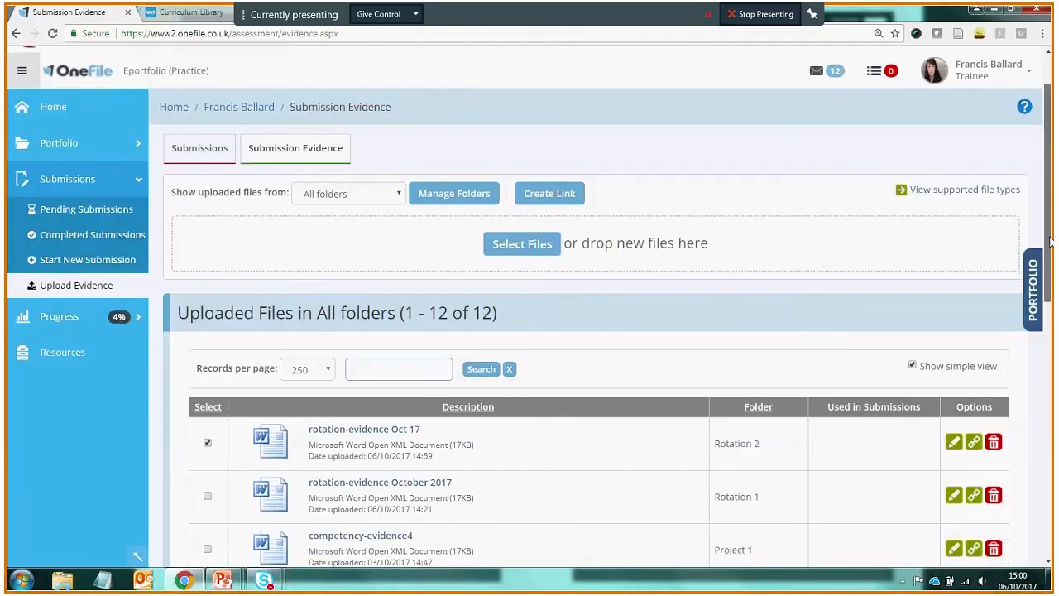
Step: Scroll down the all-folders file list to reveal competency-evidence3
scroll(down, 3)
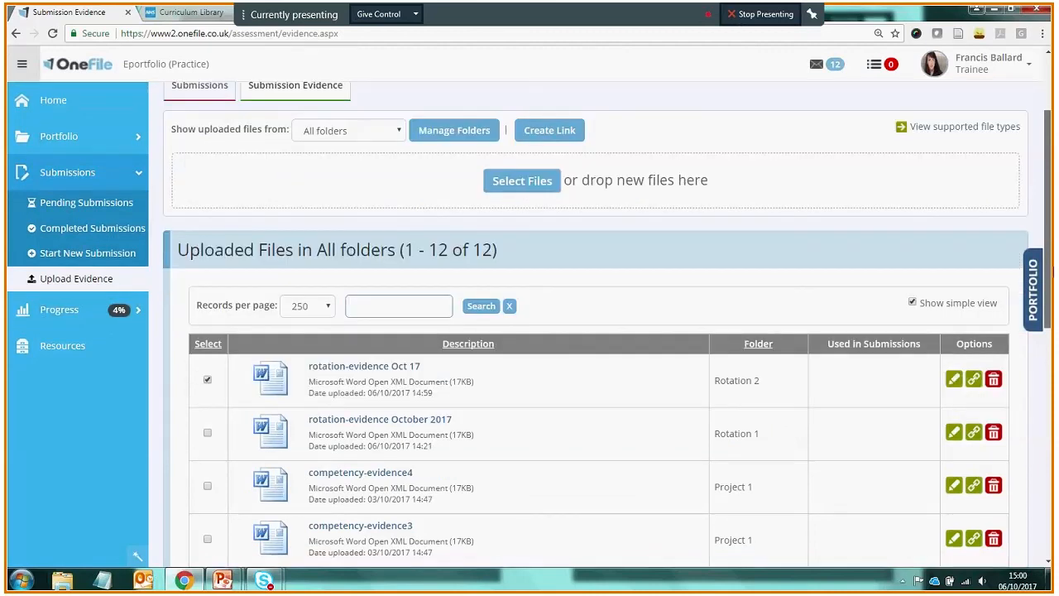